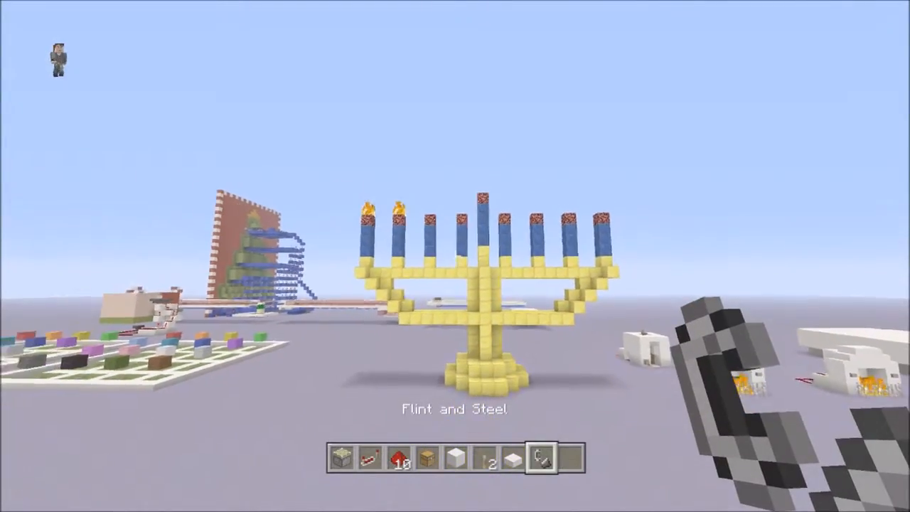
mouse_move(455, 256)
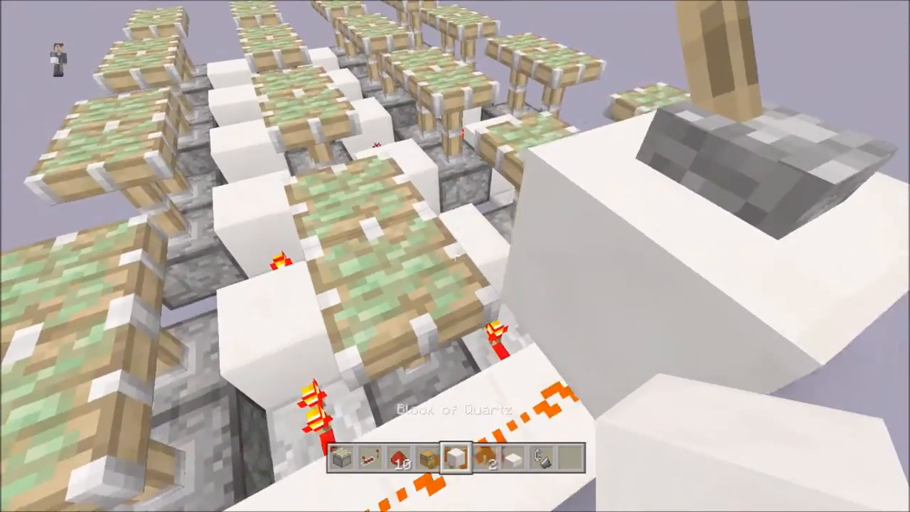
mouse_move(455, 256)
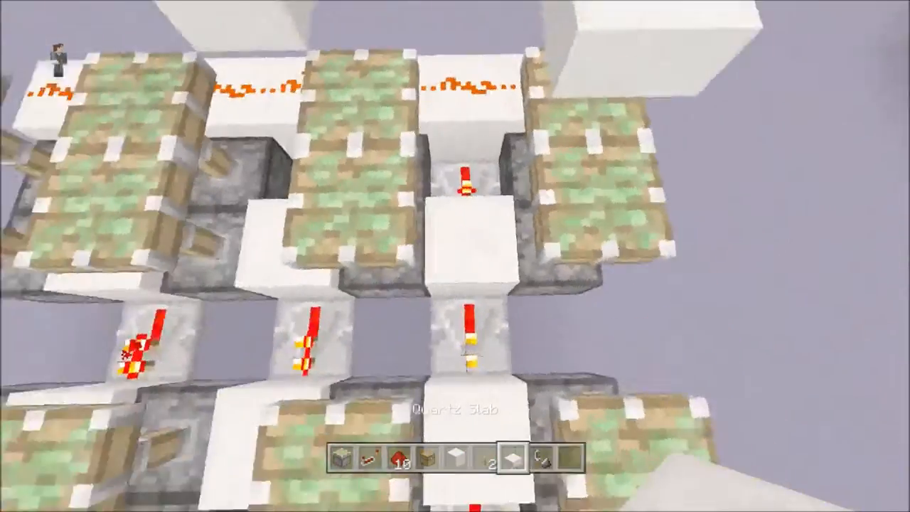
mouse_move(455, 256)
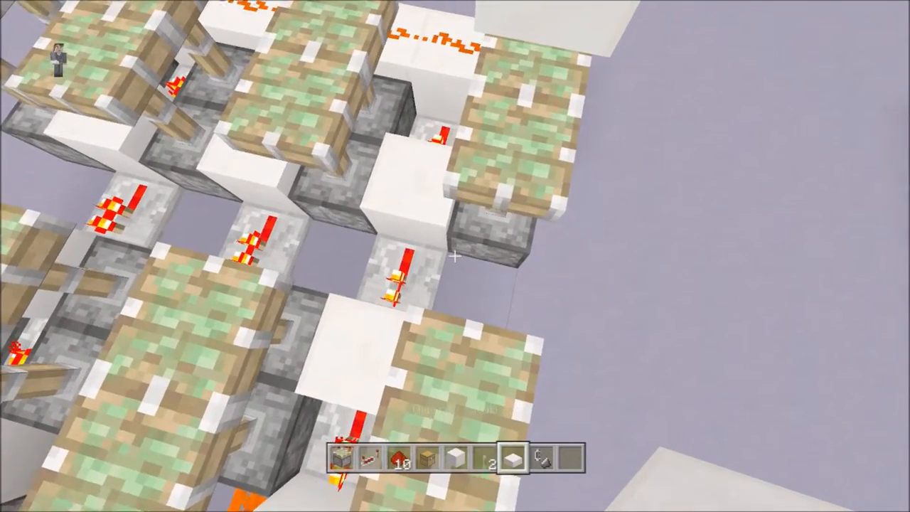
Step: Swap the hotbar from redstone repeaters to quartz slabs for the covering layer
key("E")
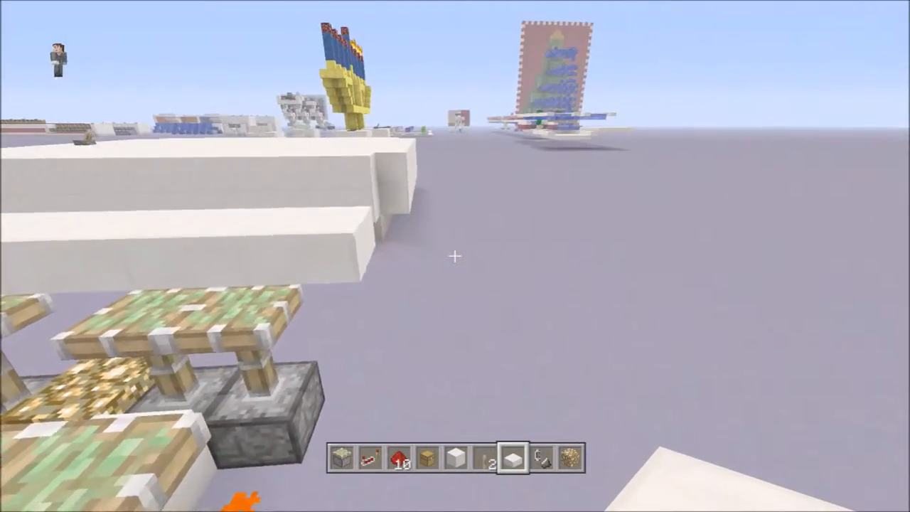
mouse_move(455, 256)
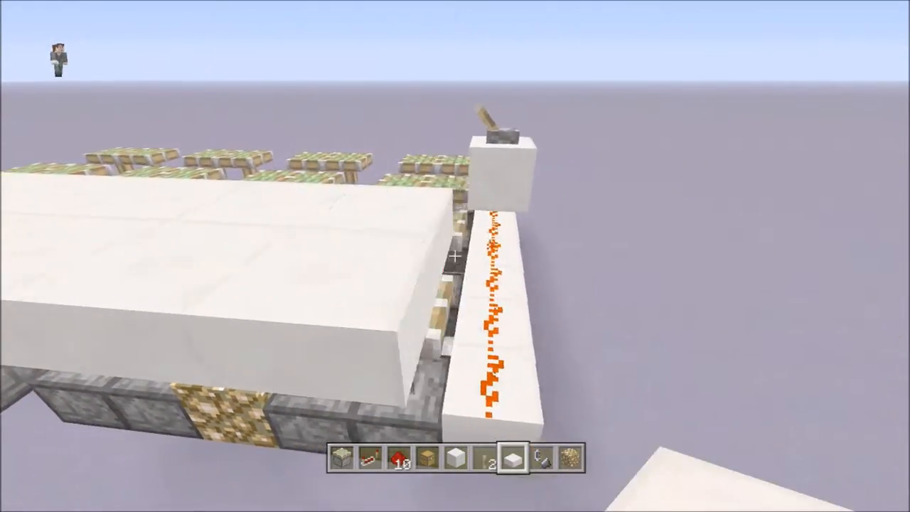
mouse_move(456, 256)
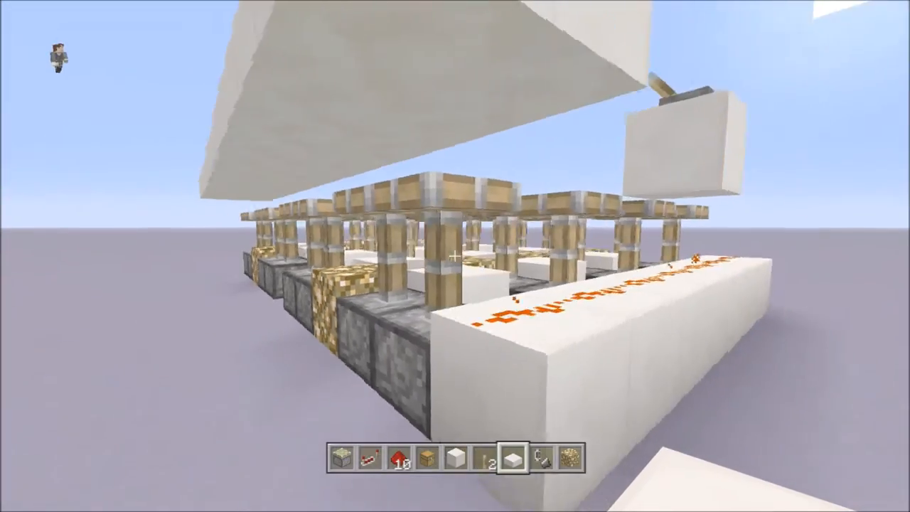
mouse_move(455, 256)
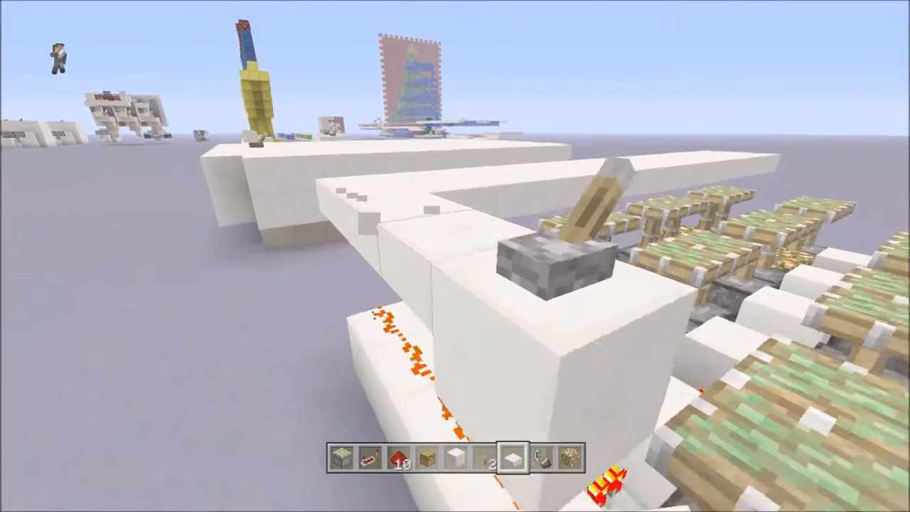
mouse_move(455, 256)
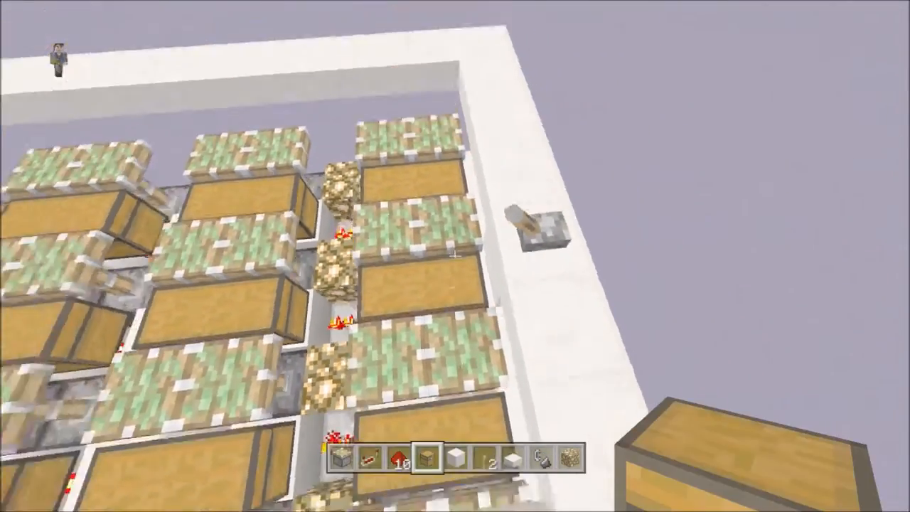
mouse_move(455, 256)
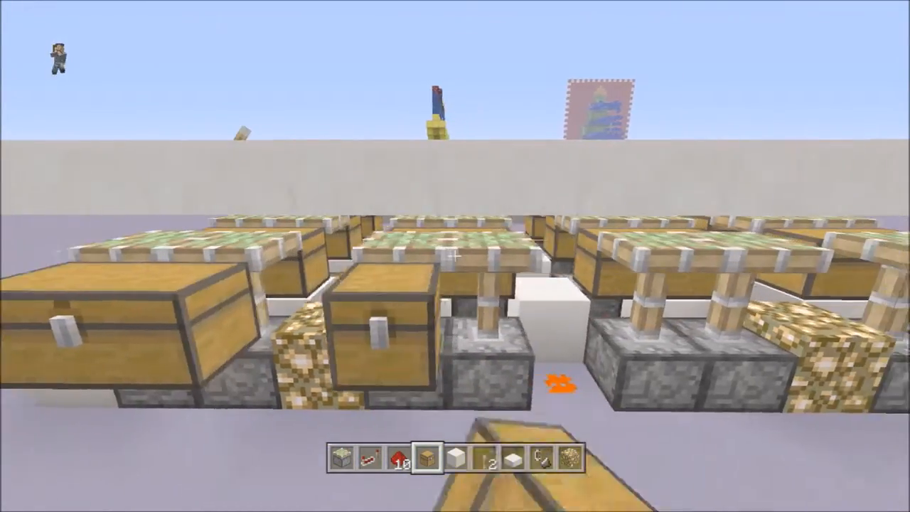
mouse_move(456, 256)
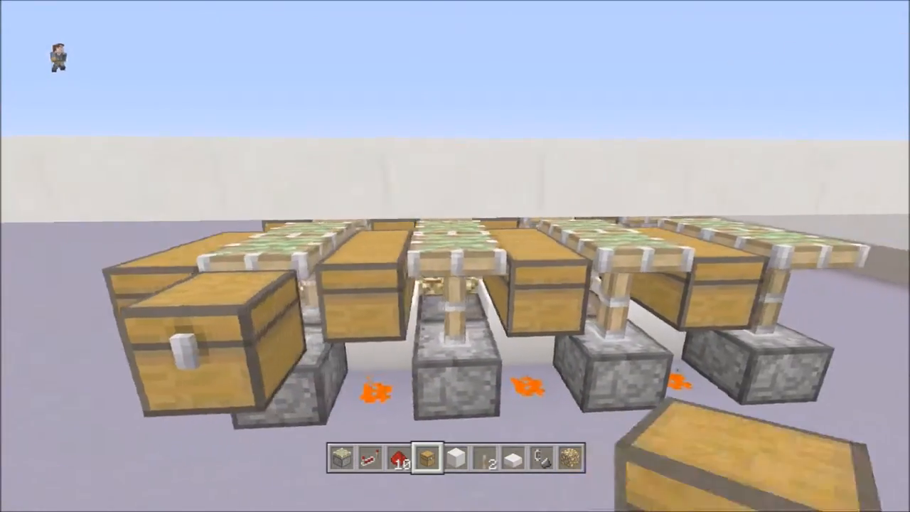
mouse_move(455, 256)
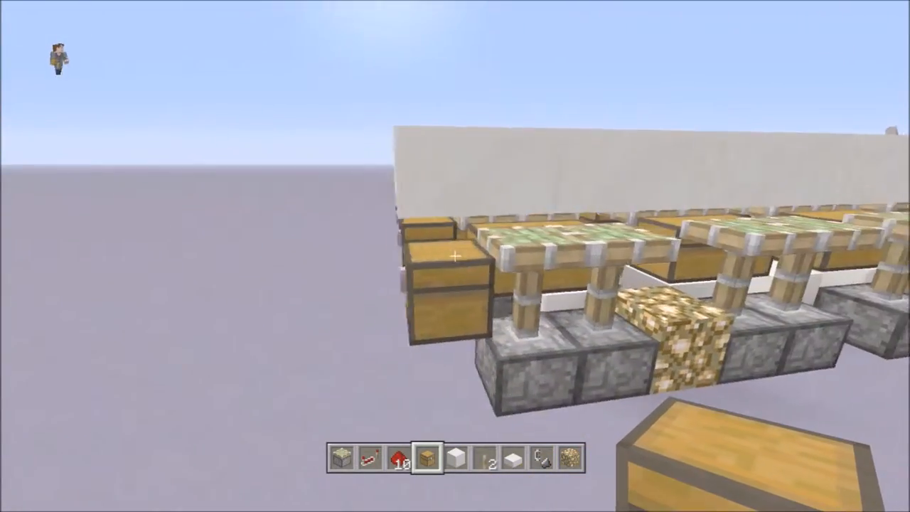
mouse_move(455, 256)
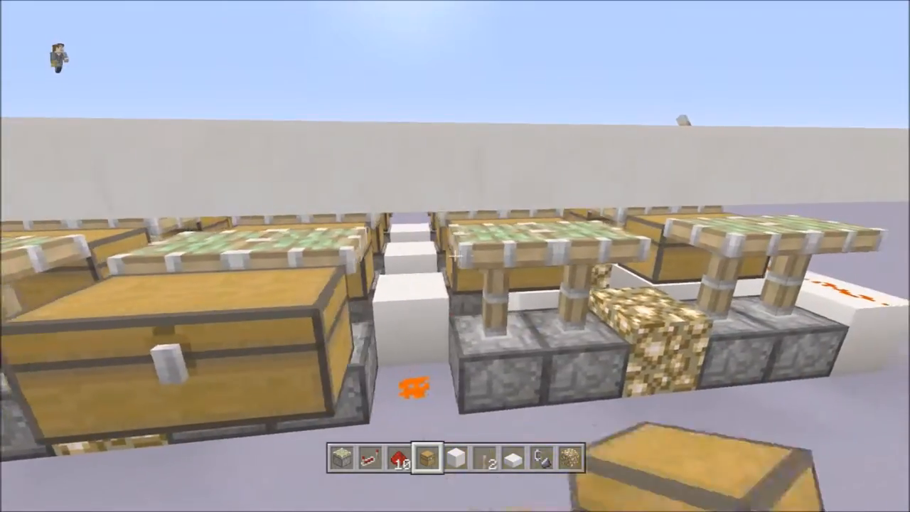
mouse_move(456, 256)
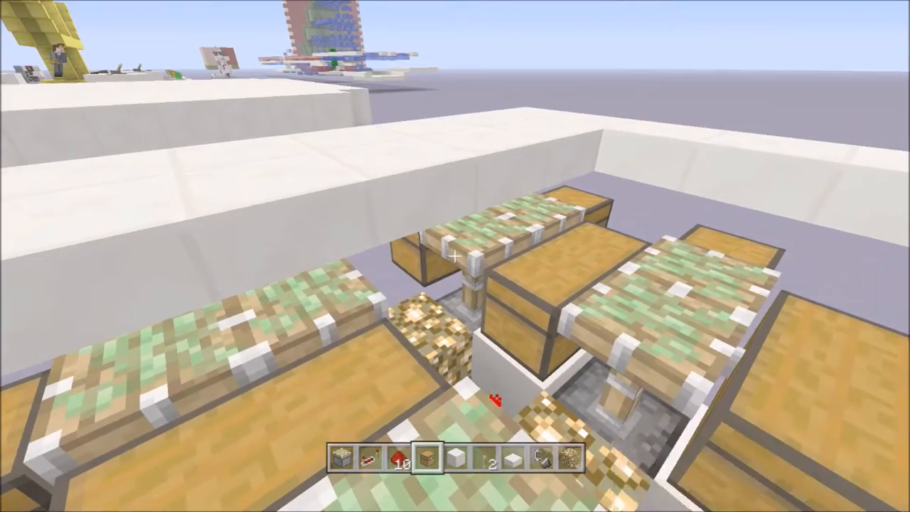
mouse_move(455, 256)
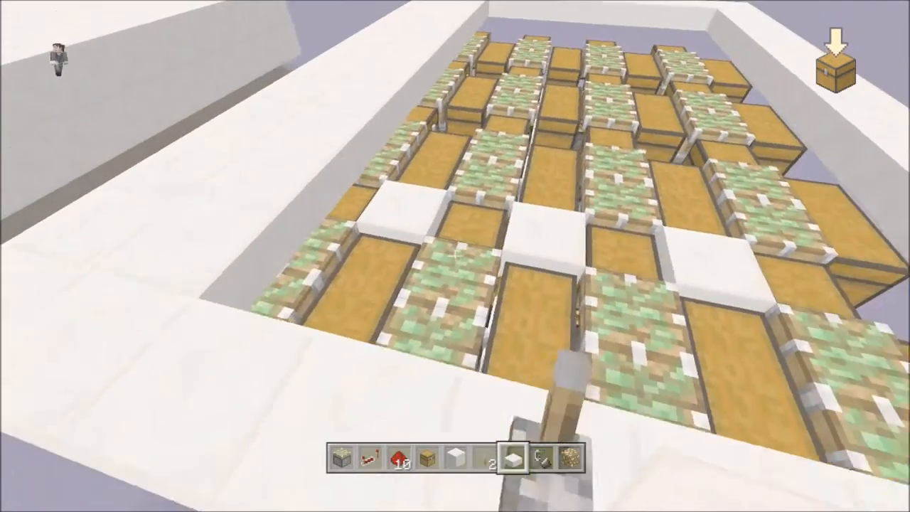
mouse_move(455, 256)
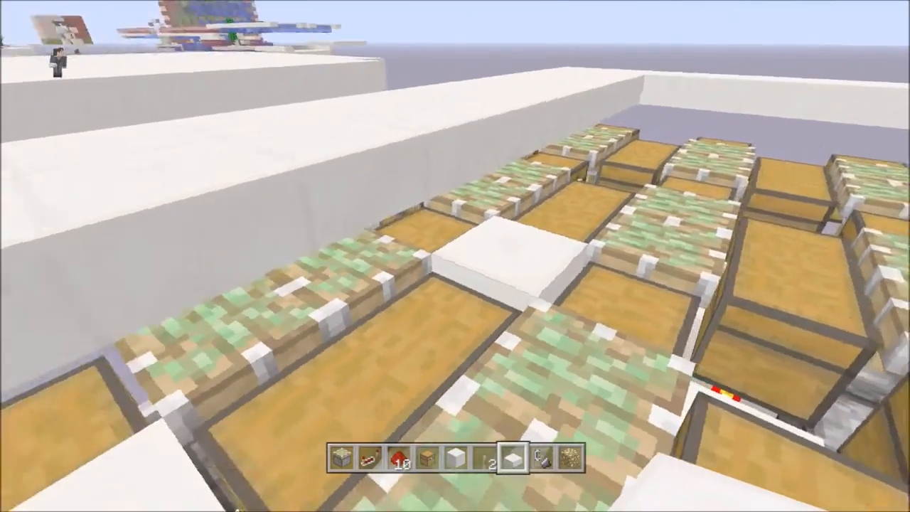
mouse_move(455, 256)
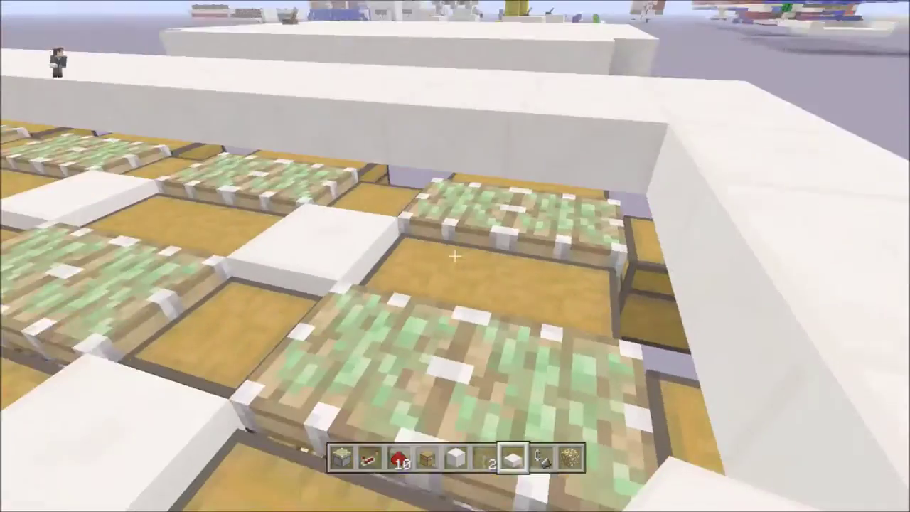
mouse_move(455, 256)
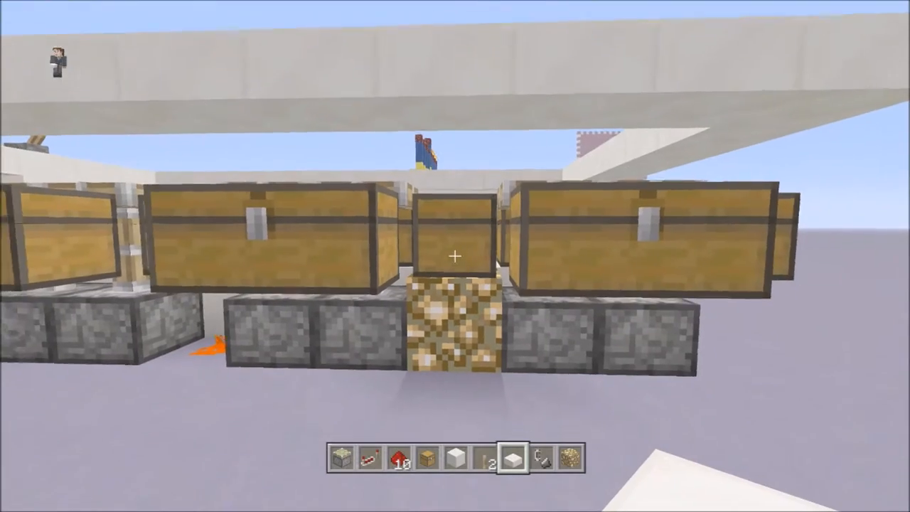
mouse_move(455, 256)
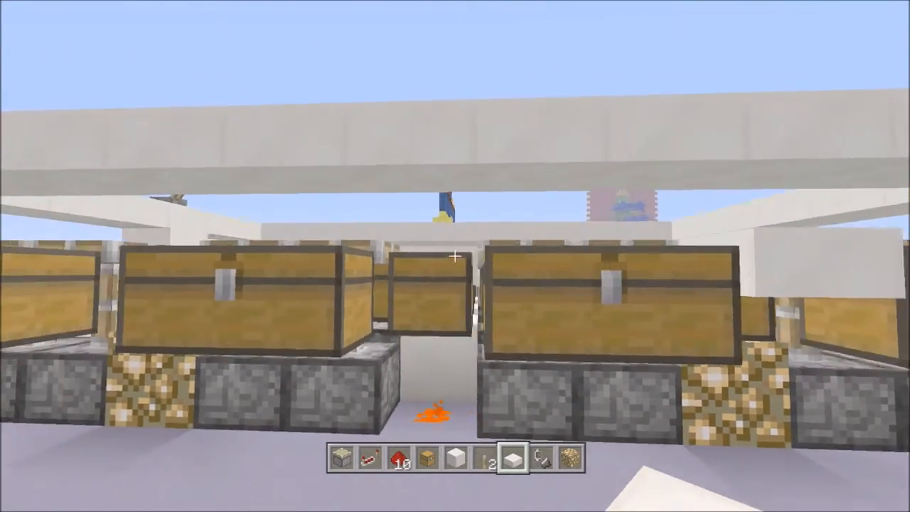
mouse_move(455, 259)
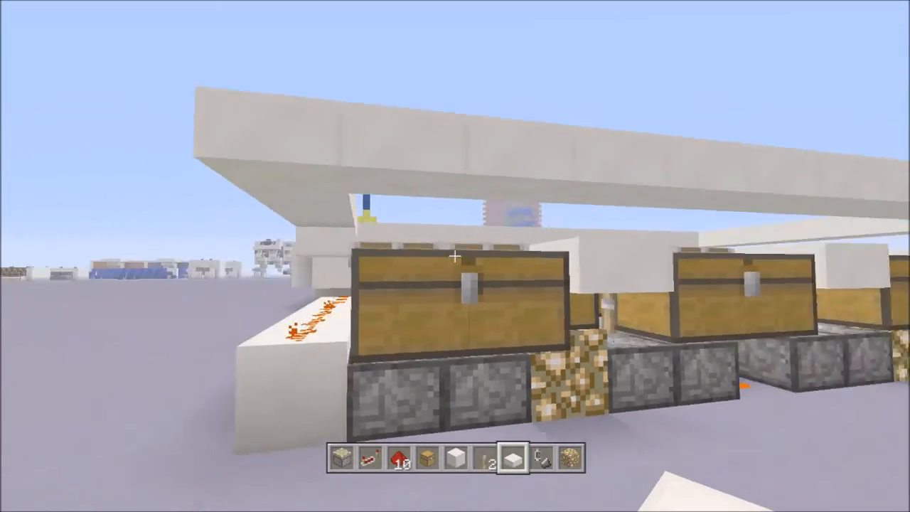
mouse_move(455, 256)
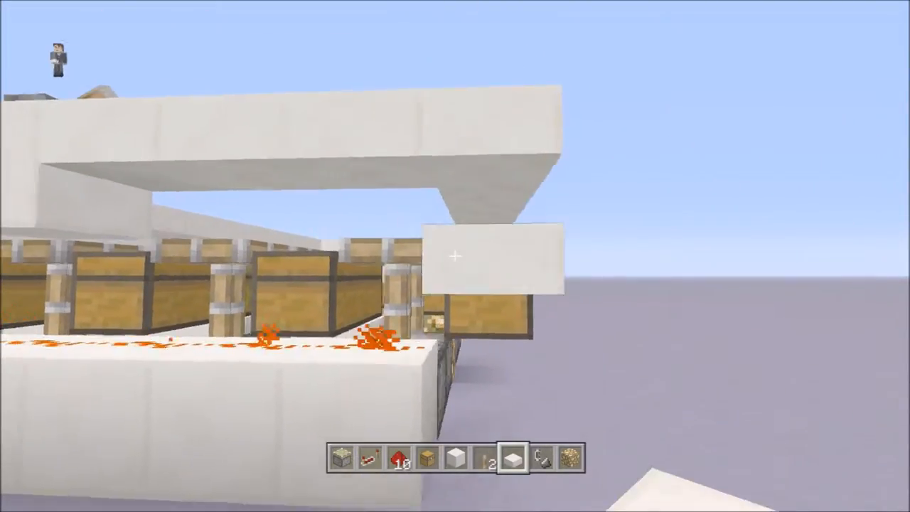
mouse_move(455, 256)
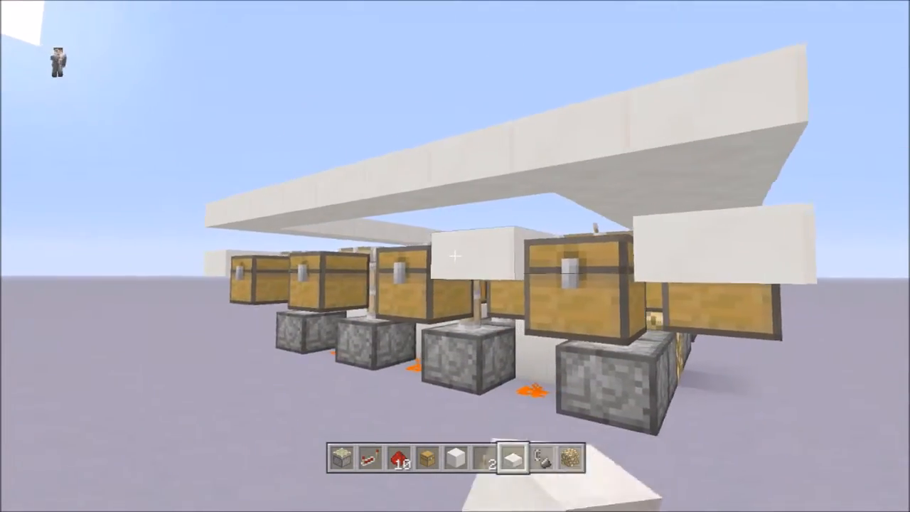
mouse_move(455, 256)
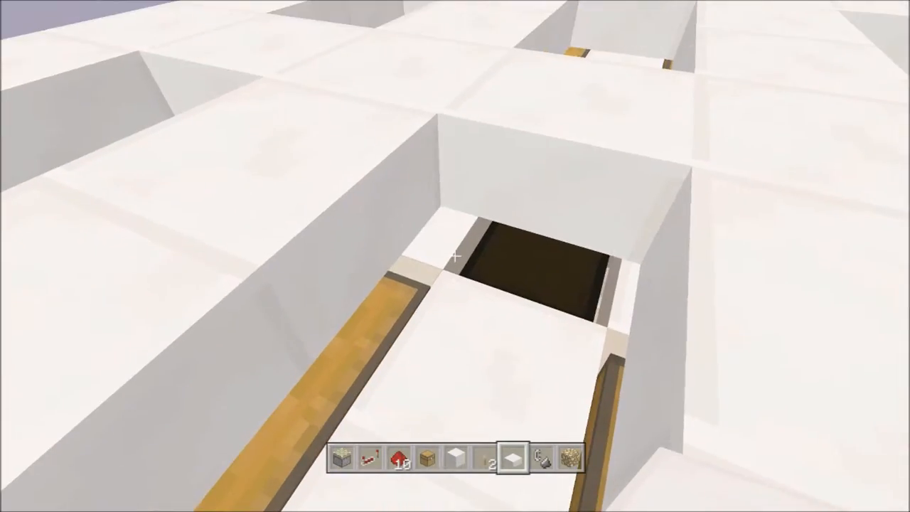
mouse_move(455, 256)
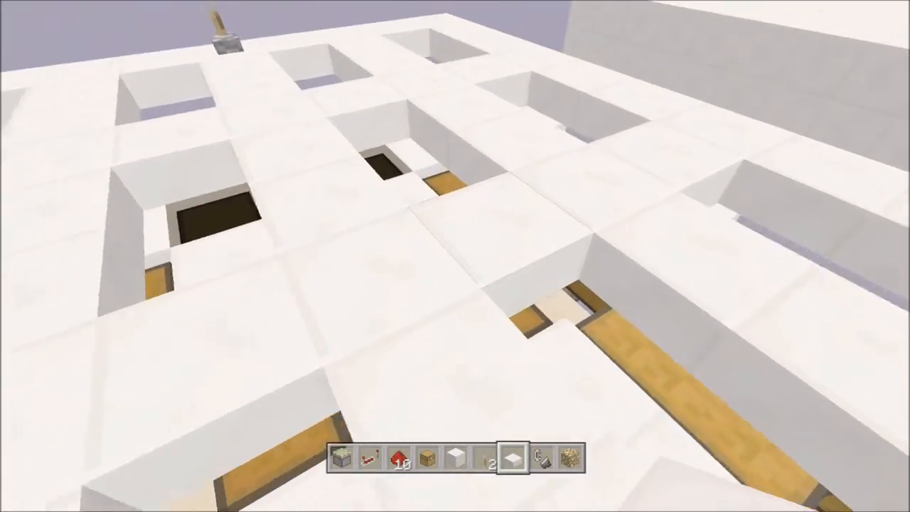
mouse_move(455, 256)
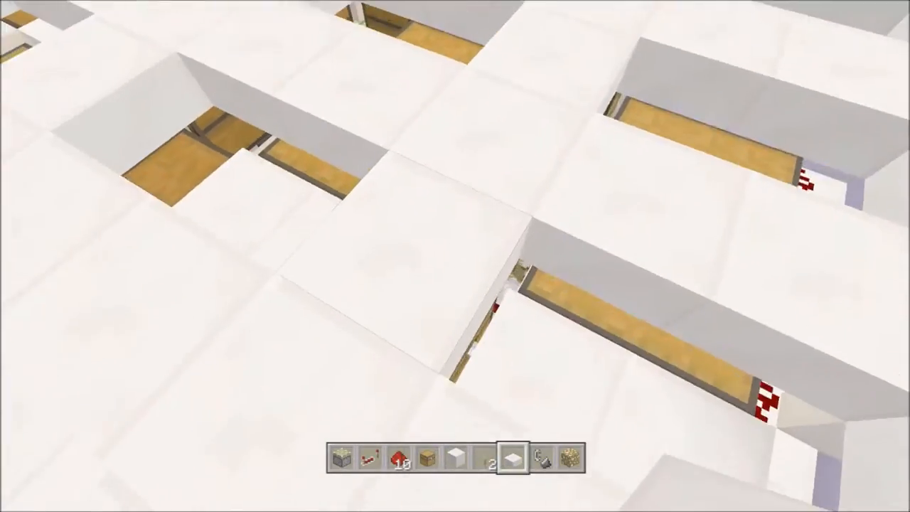
mouse_move(456, 256)
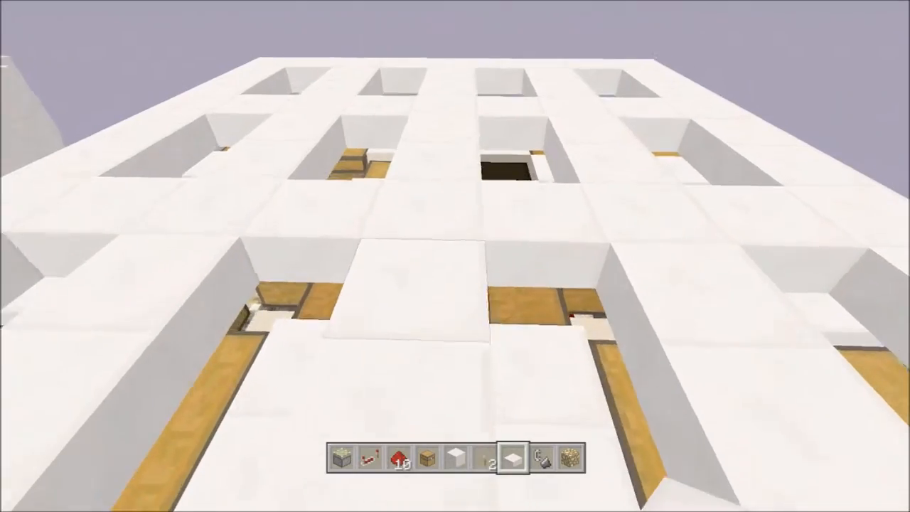
mouse_move(455, 256)
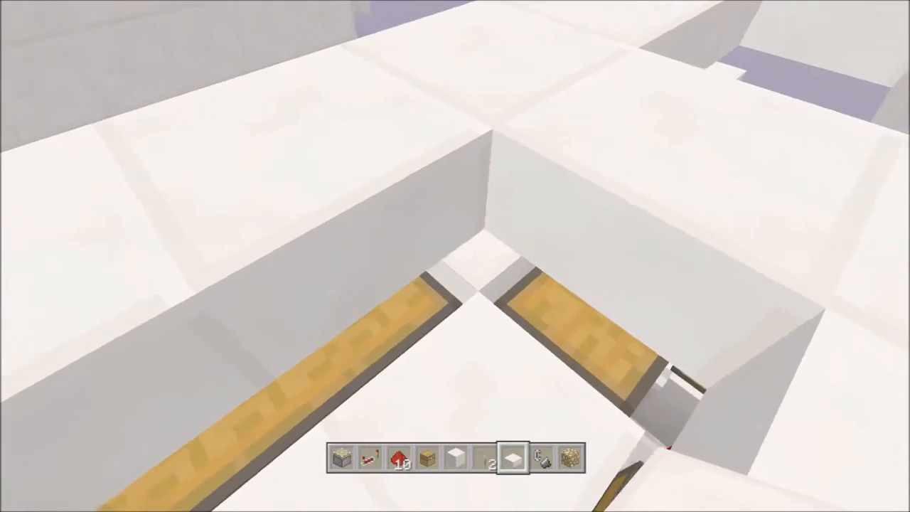
mouse_move(455, 256)
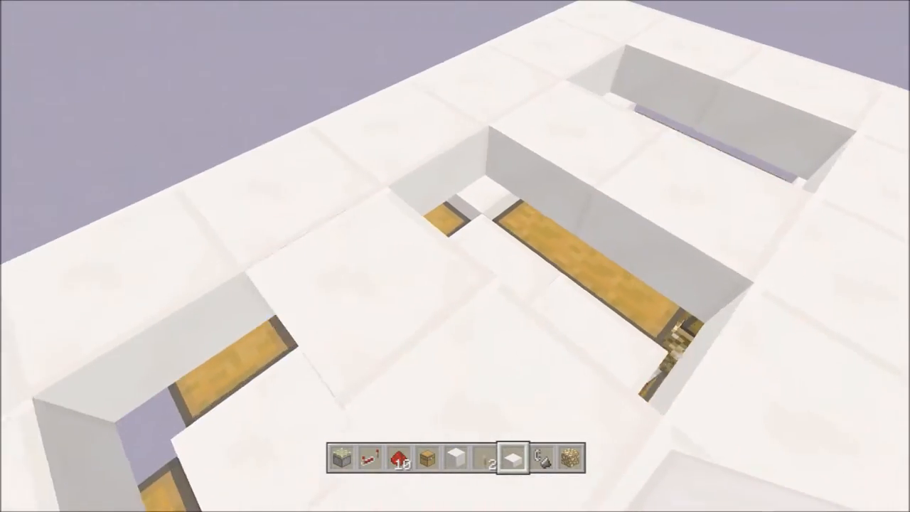
mouse_move(456, 256)
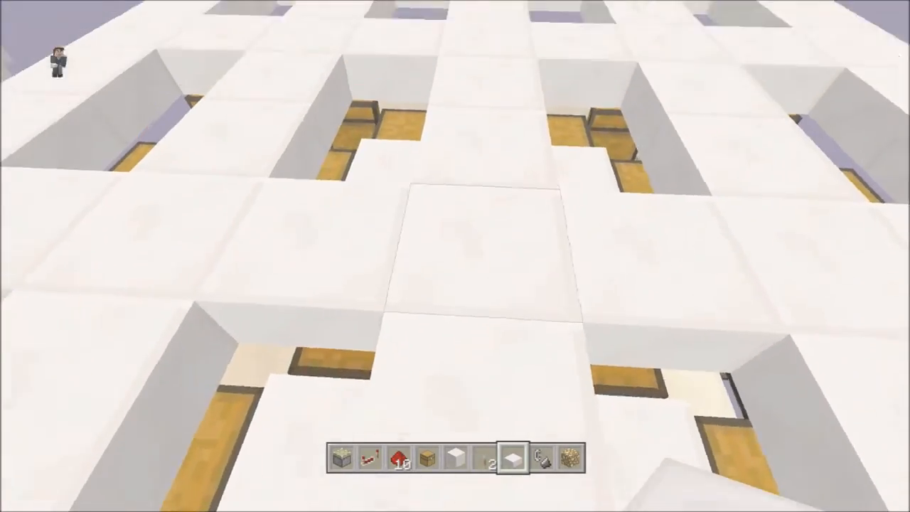
mouse_move(455, 256)
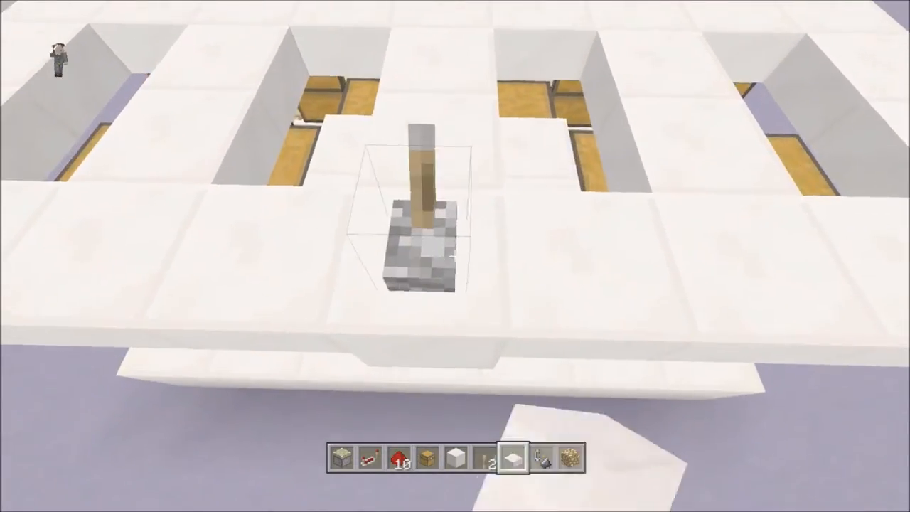
Step: Bring up the creative inventory on the Decorations category after placing the lever
key("e")
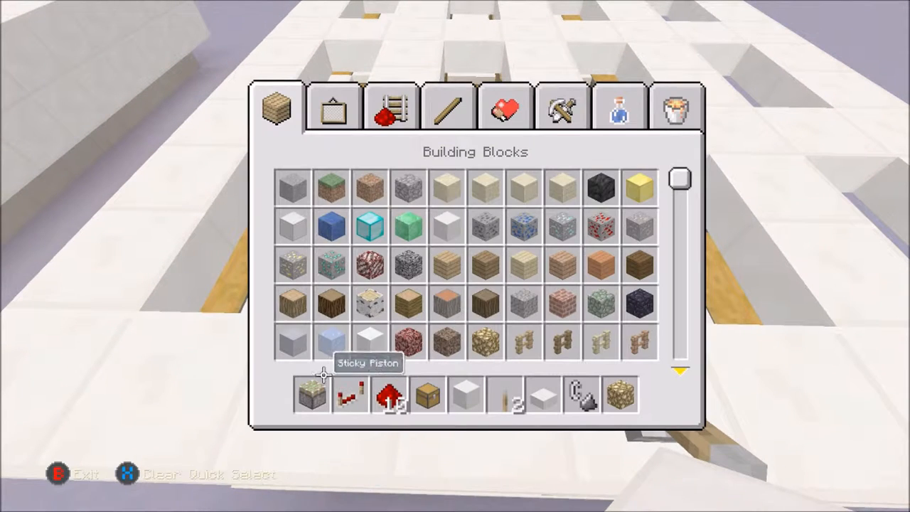
left_click(333, 116)
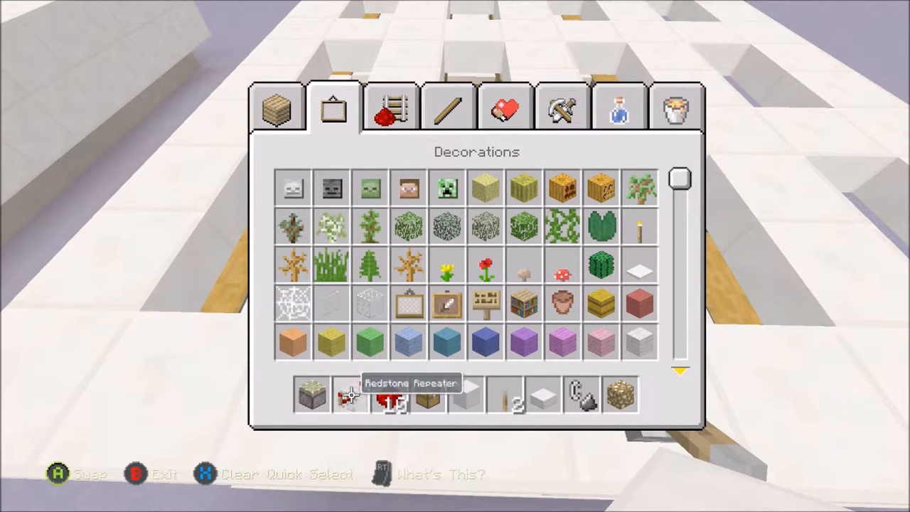